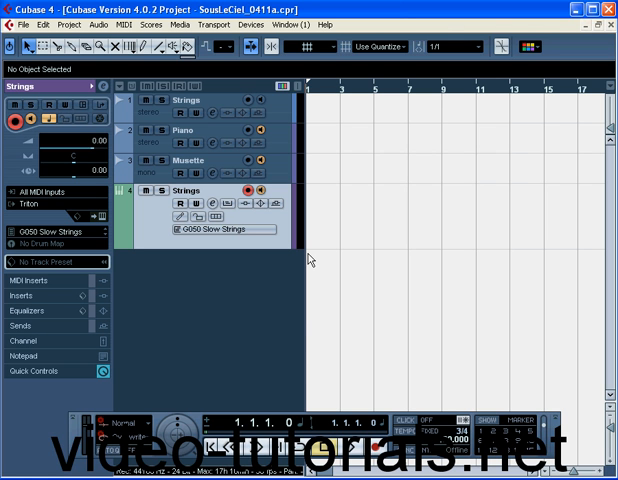
mouse_move(308, 260)
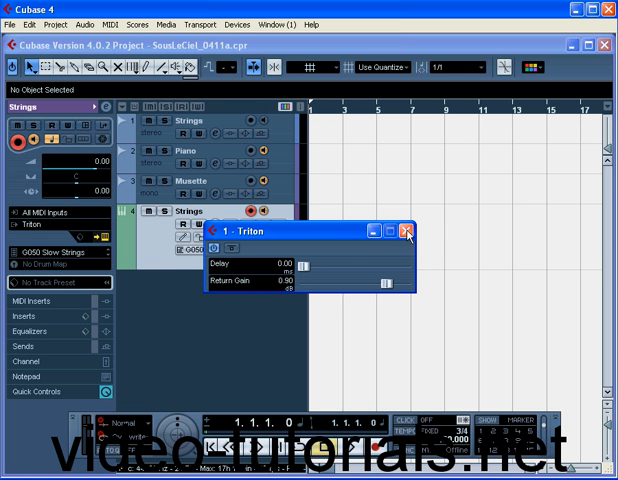
Step: Close the Triton instrument settings and stop recording the Strings part
left_click(408, 232)
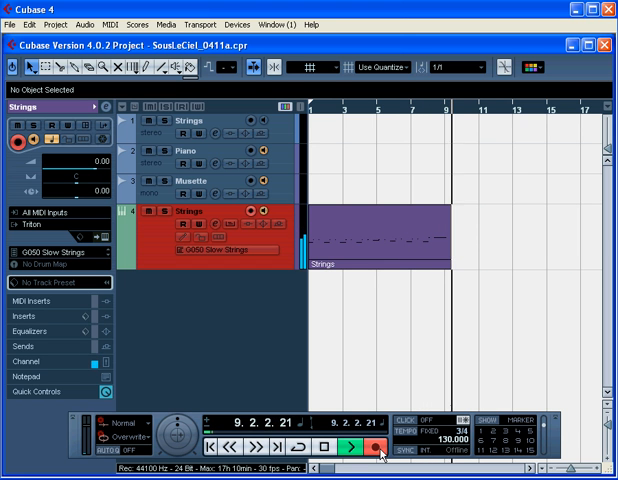
left_click(320, 448)
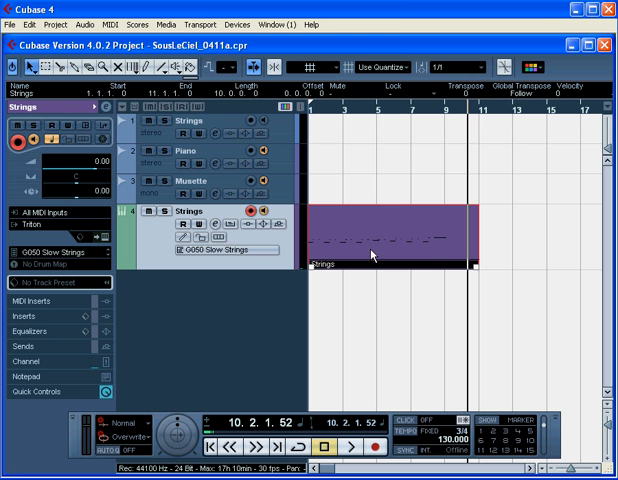
Step: Return the playhead to bar 1 ahead of the recorded Strings part
double_click(390, 236)
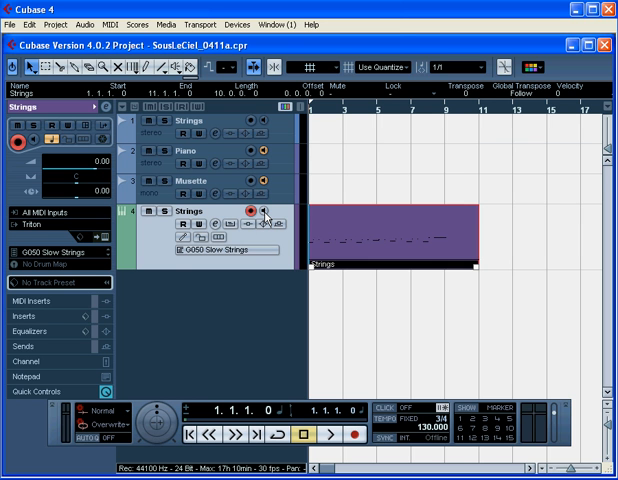
Step: Play back the recorded Strings part from the Transport bar and stop around bar 5
left_click(330, 436)
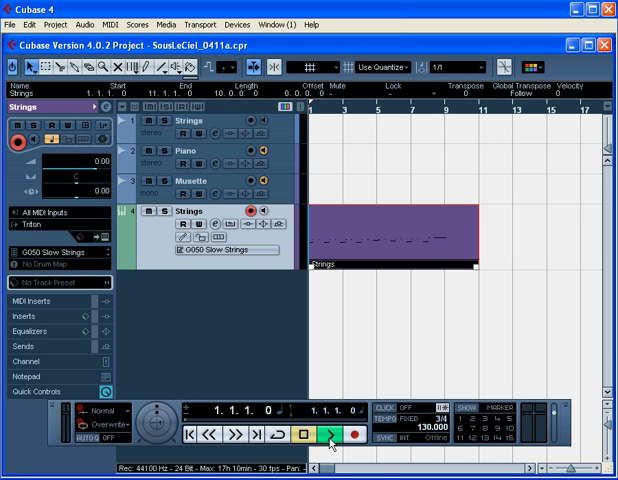
left_click(332, 436)
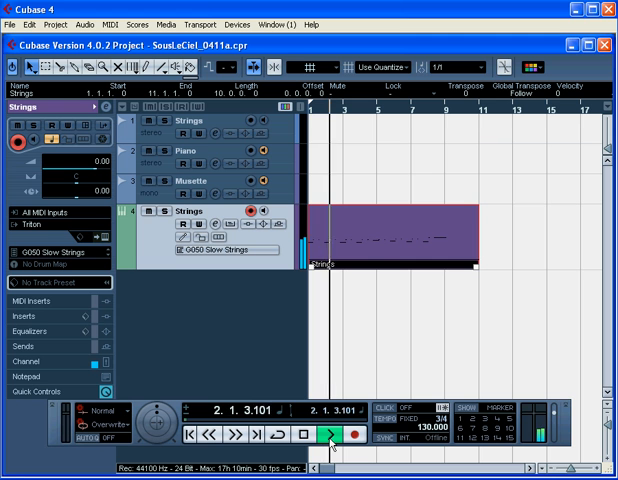
left_click(328, 432)
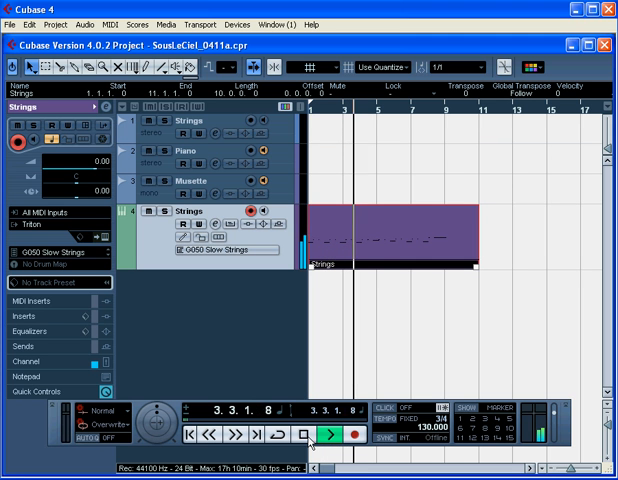
left_click(310, 428)
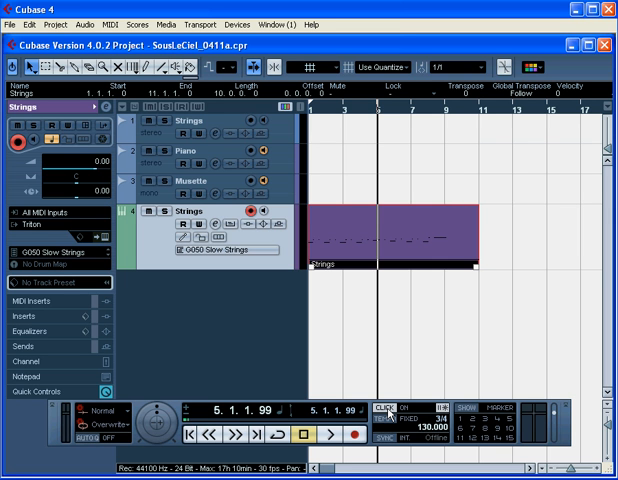
mouse_move(224, 308)
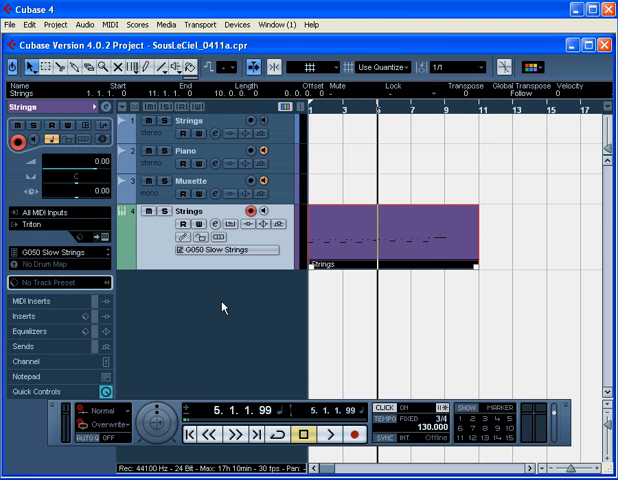
Step: Add one MIDI track (MIDI 01) below Strings and show its channel fader settings
right_click(222, 308)
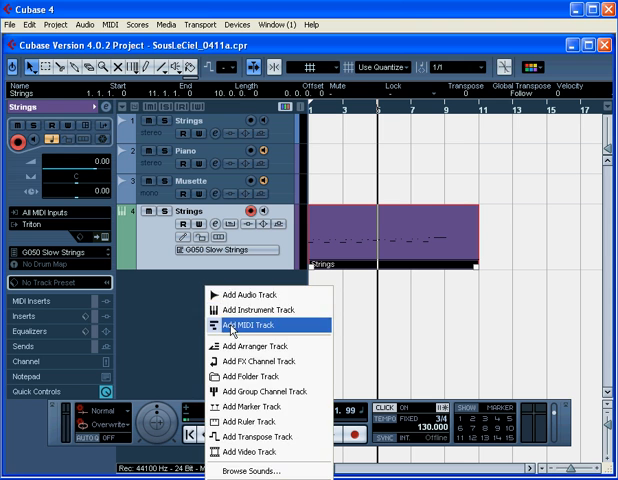
left_click(254, 328)
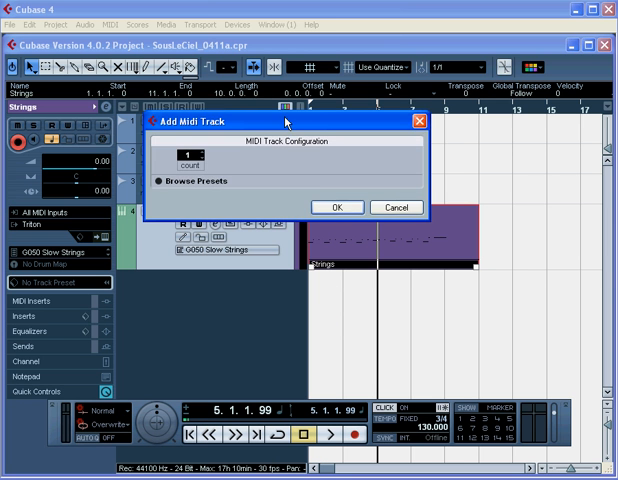
left_click(336, 208)
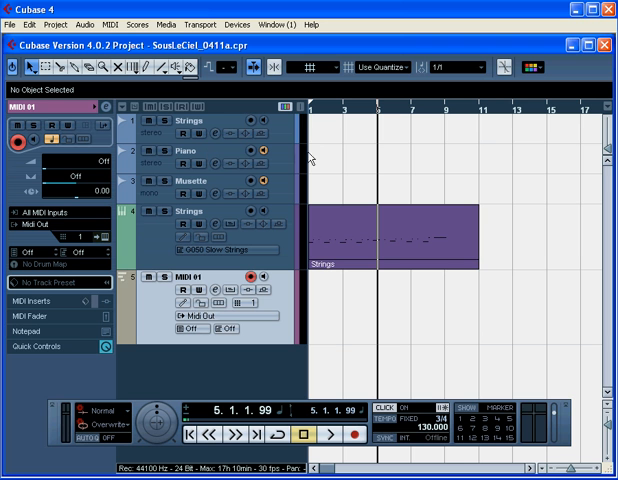
mouse_move(284, 132)
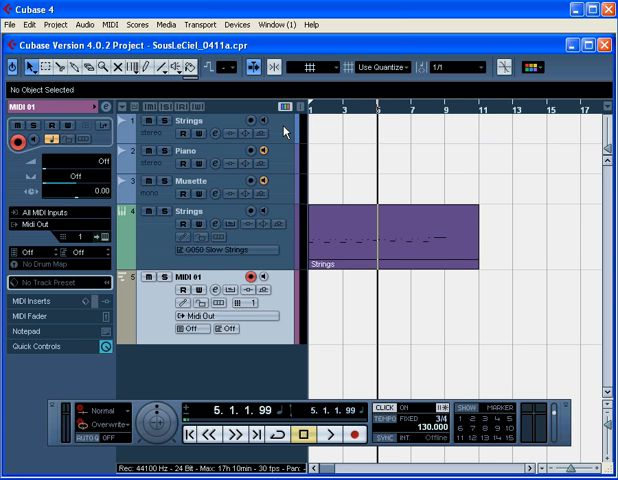
left_click(188, 122)
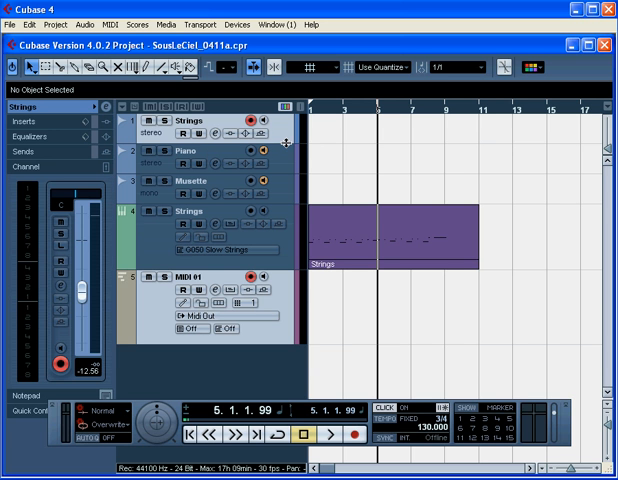